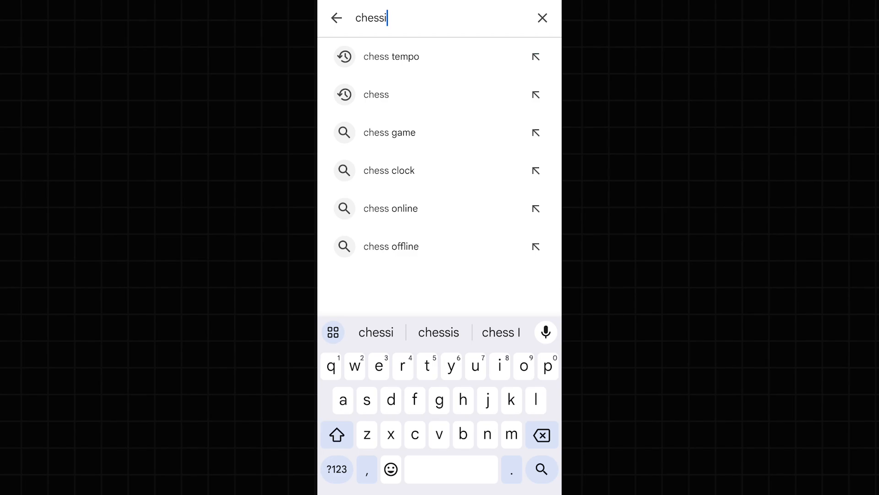
Search the Play Store for 'chessis' and go to the Chessis: Chess Analysis page
click(438, 331)
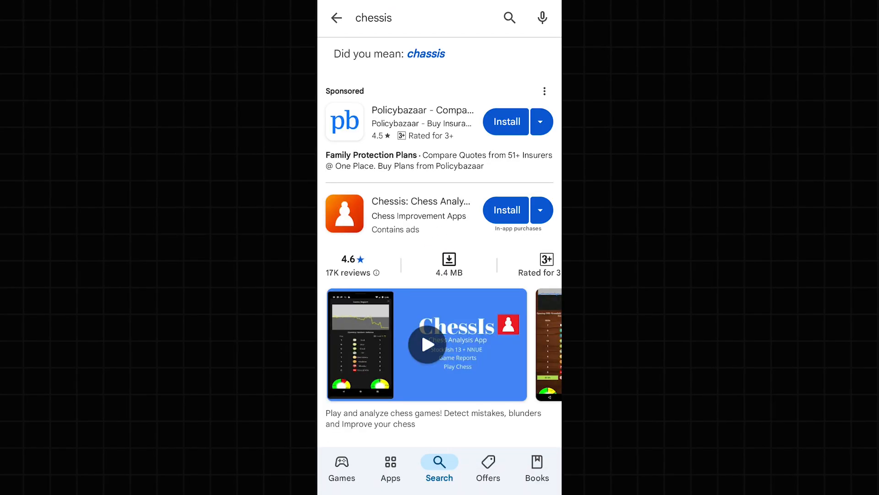
click(506, 210)
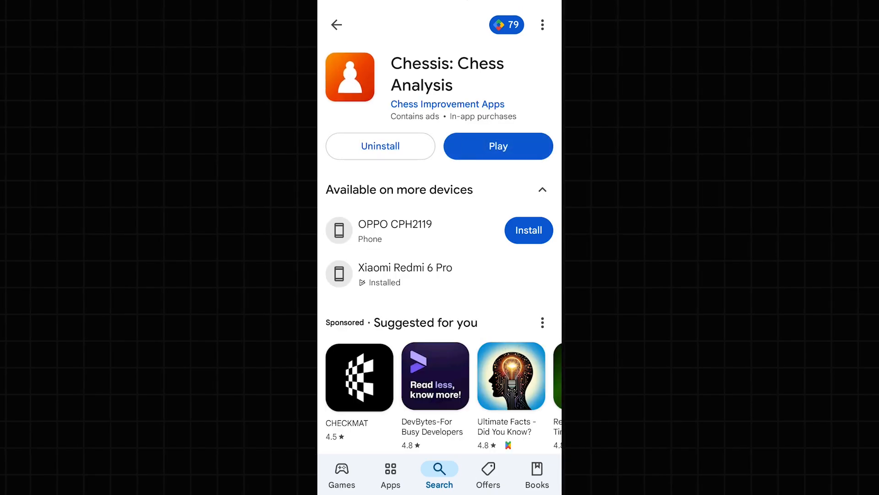
Launch Chessis and check the engine choice in its settings, showing Stockfish 13
click(497, 146)
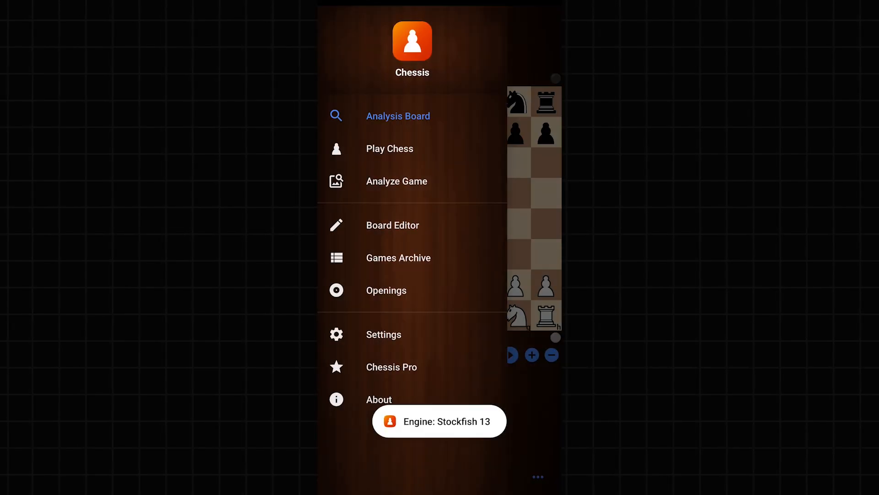
click(383, 333)
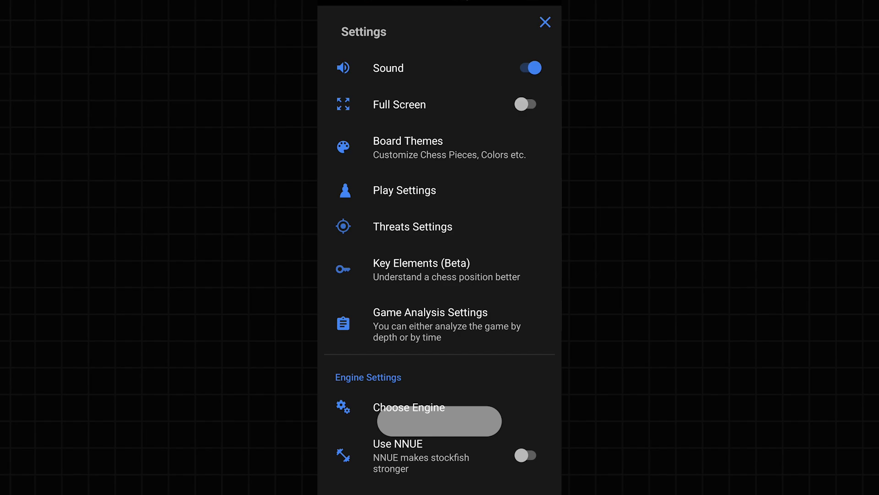
click(439, 421)
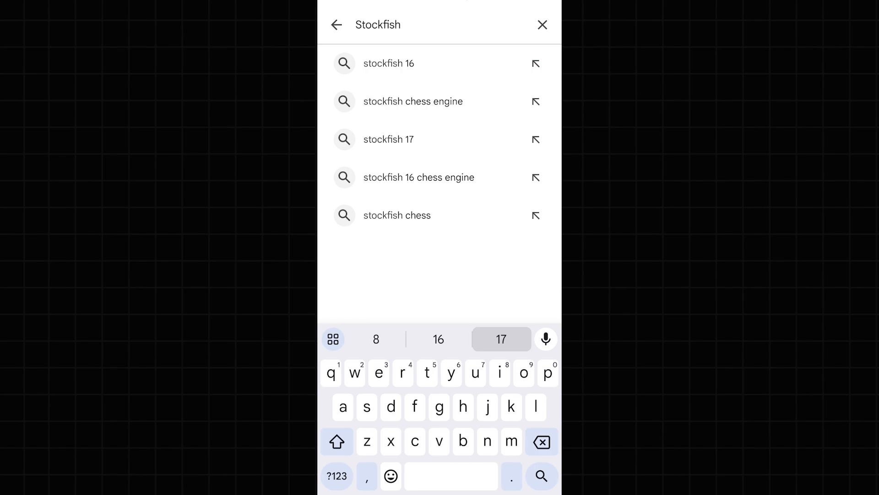
Find the Stockfish 17 Chess Engine app in the Play Store and install it
click(389, 139)
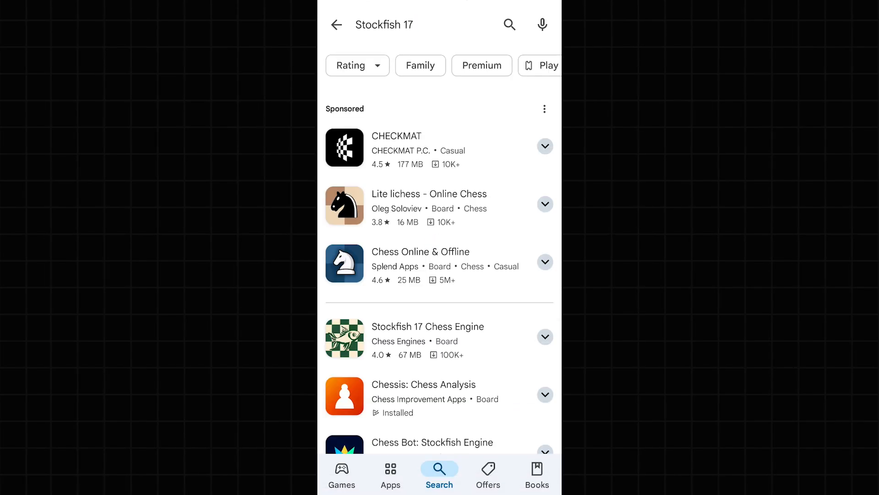
click(427, 326)
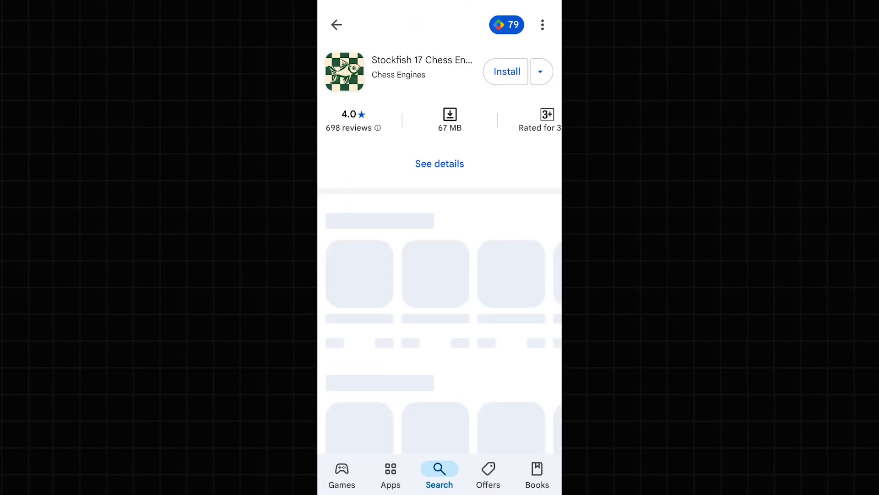
click(506, 72)
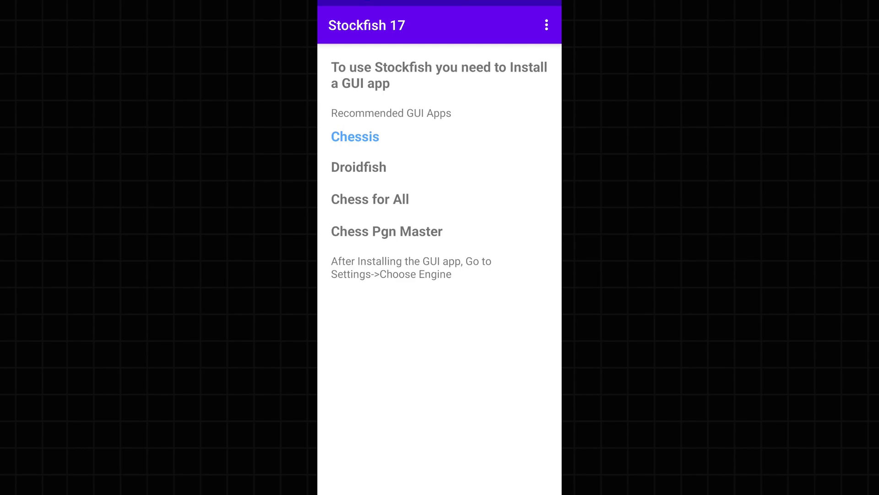
Return to Chessis with Stockfish 17 as engine and start loading the Adams.pgn file
click(355, 137)
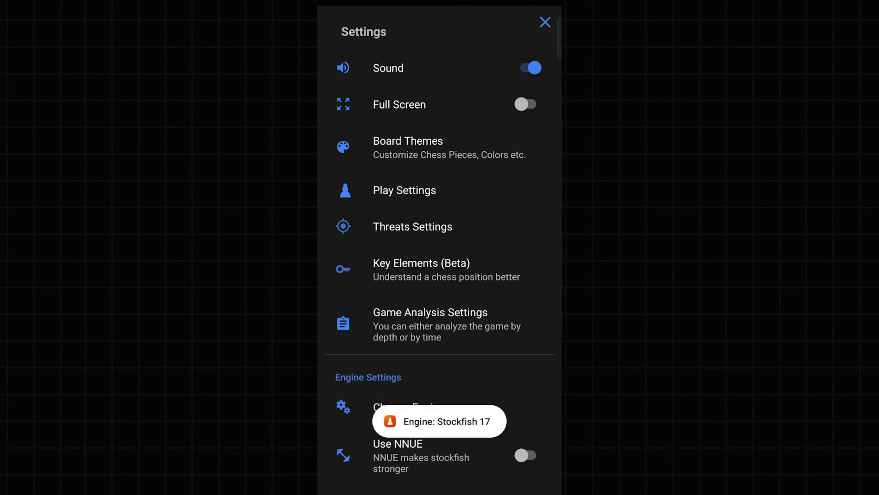
click(544, 22)
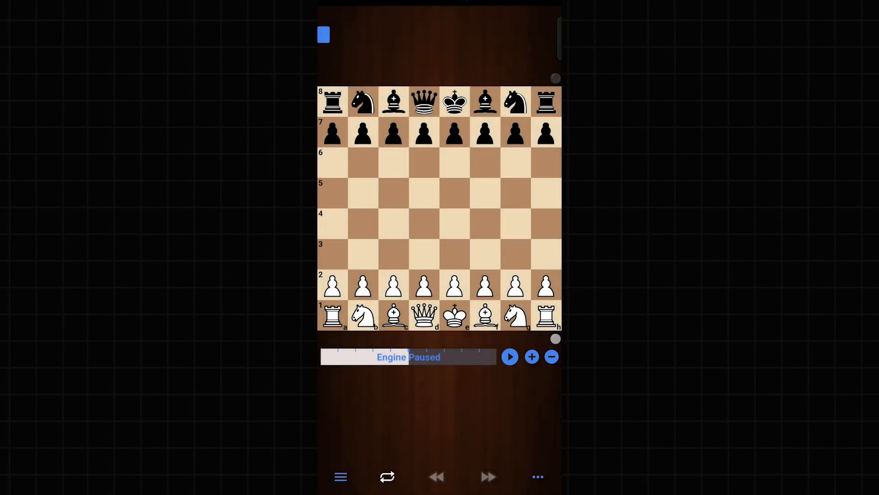
click(509, 356)
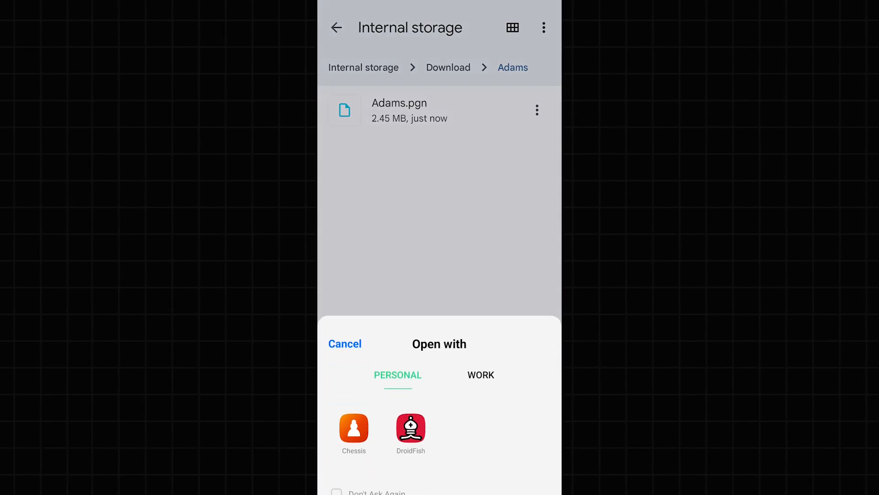
Load the PGN's Catalan Opening game in Chessis and switch to Analyze Game mode
click(411, 429)
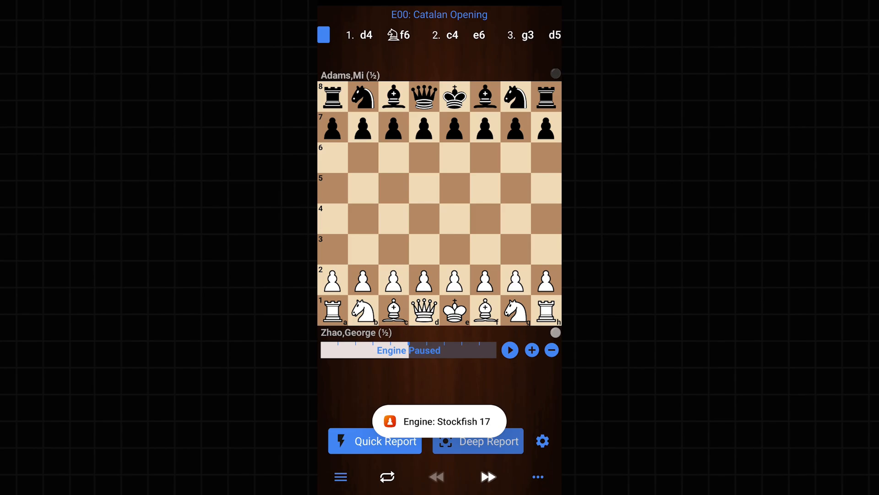
click(341, 476)
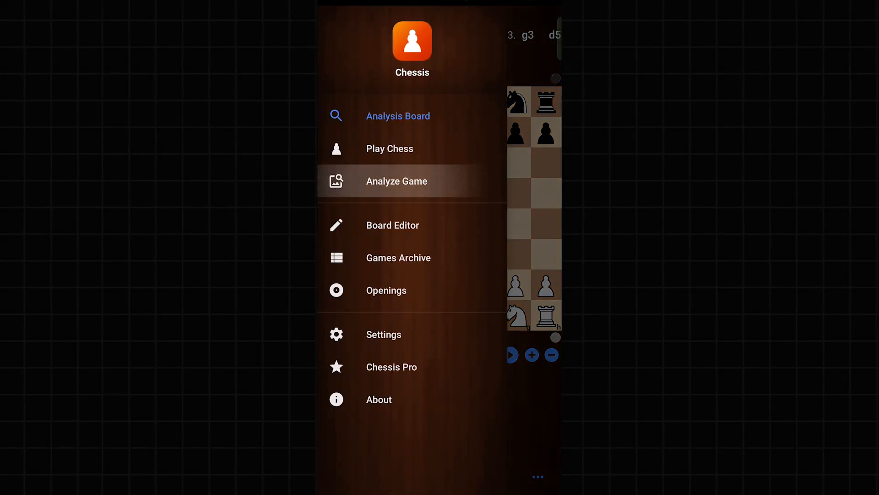
click(397, 180)
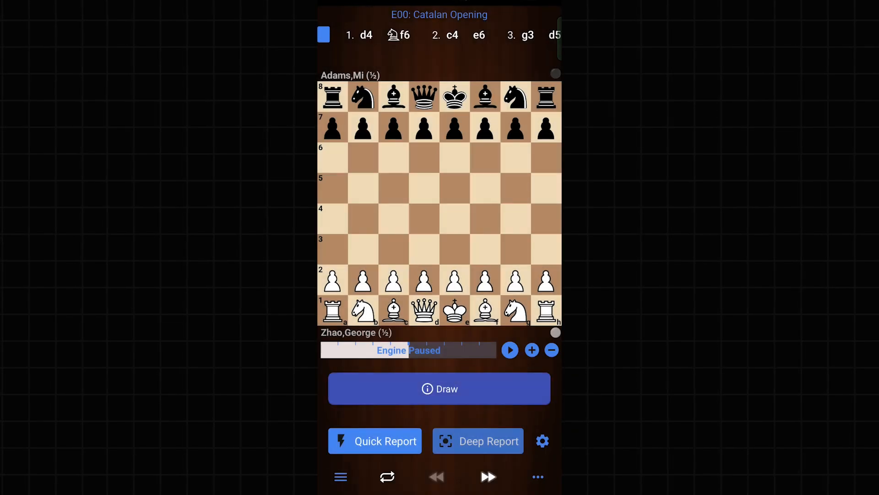
Generate the Quick Report, showing accuracy scores of 96.0% and 96.3%
click(509, 349)
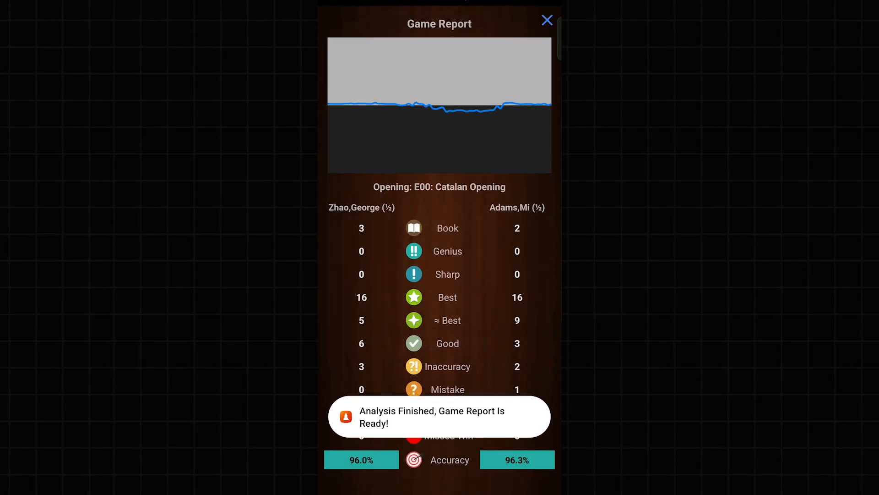
scroll(down, 3)
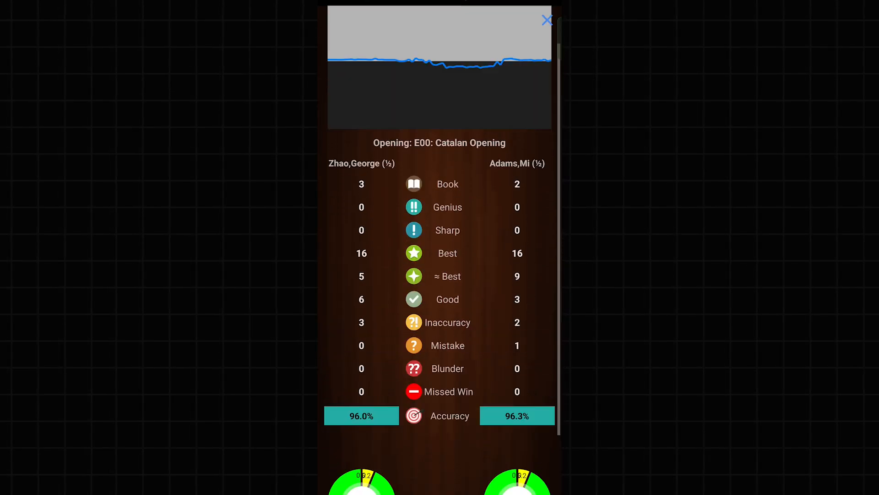